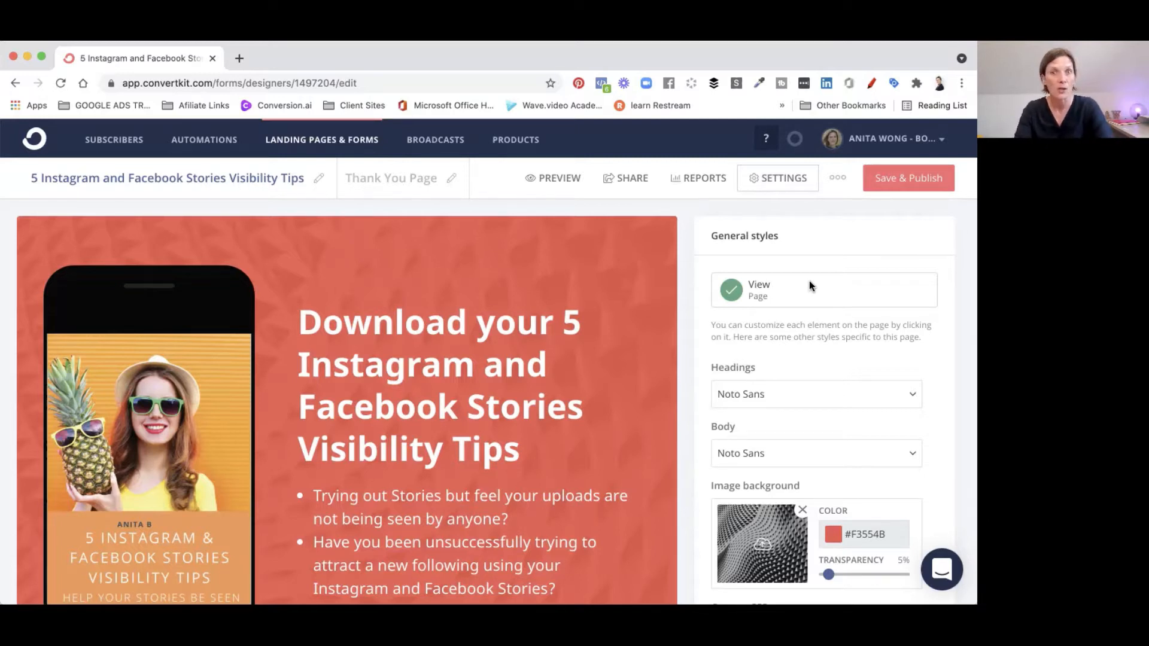
{"action": "mouse_move", "coordinate": [328, 145]}
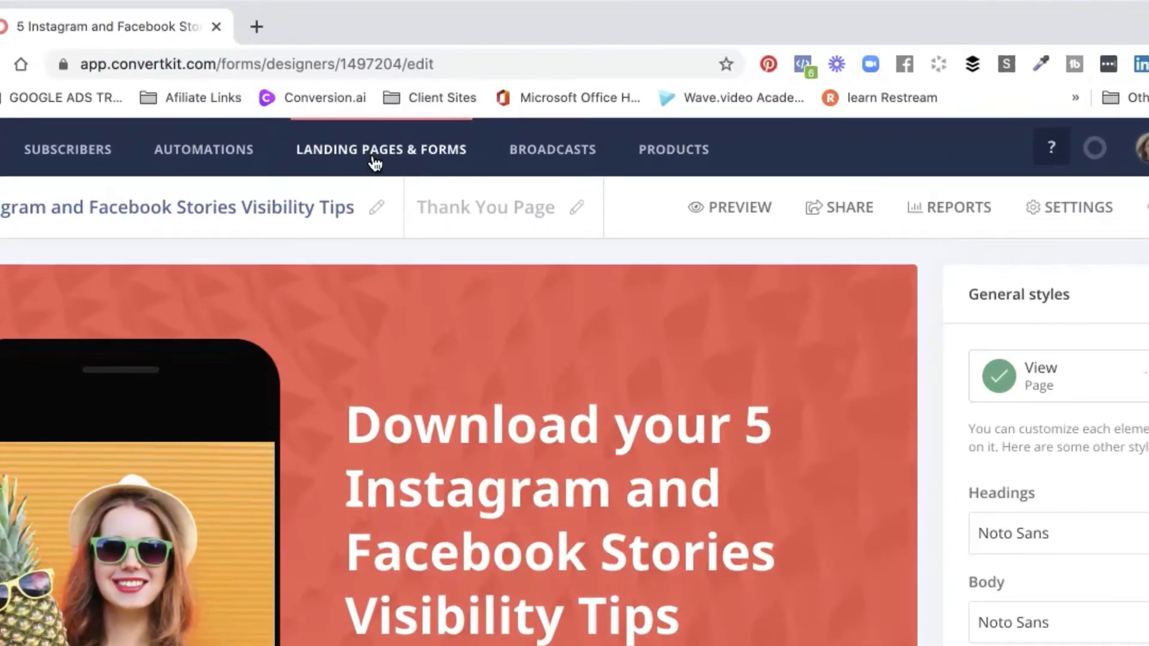
Navigate from Landing Pages & Forms to the Stories Visibility Tips landing page
{"action": "left_click", "coordinate": [380, 149]}
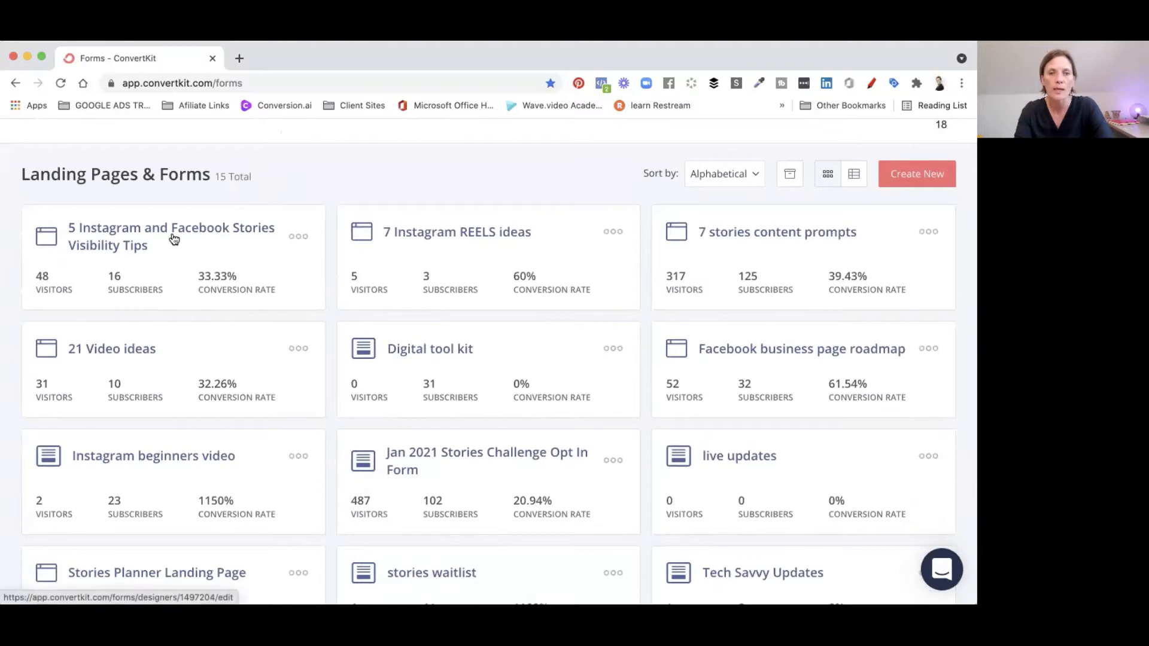
{"action": "left_click", "coordinate": [172, 236]}
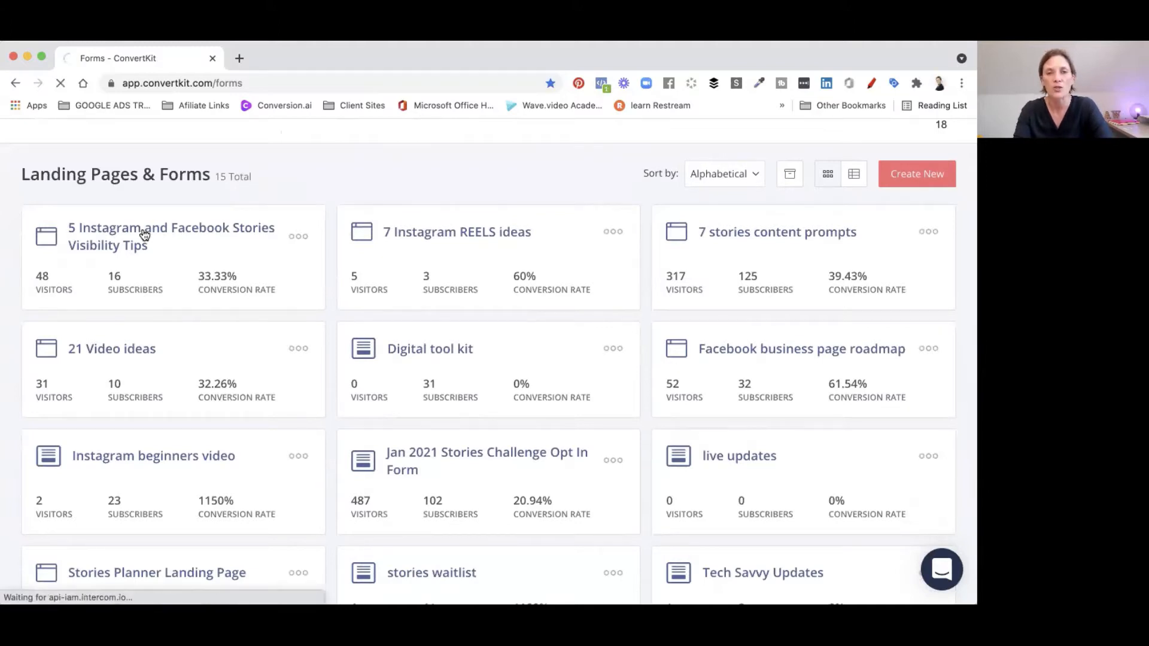
{"action": "left_click", "coordinate": [170, 235]}
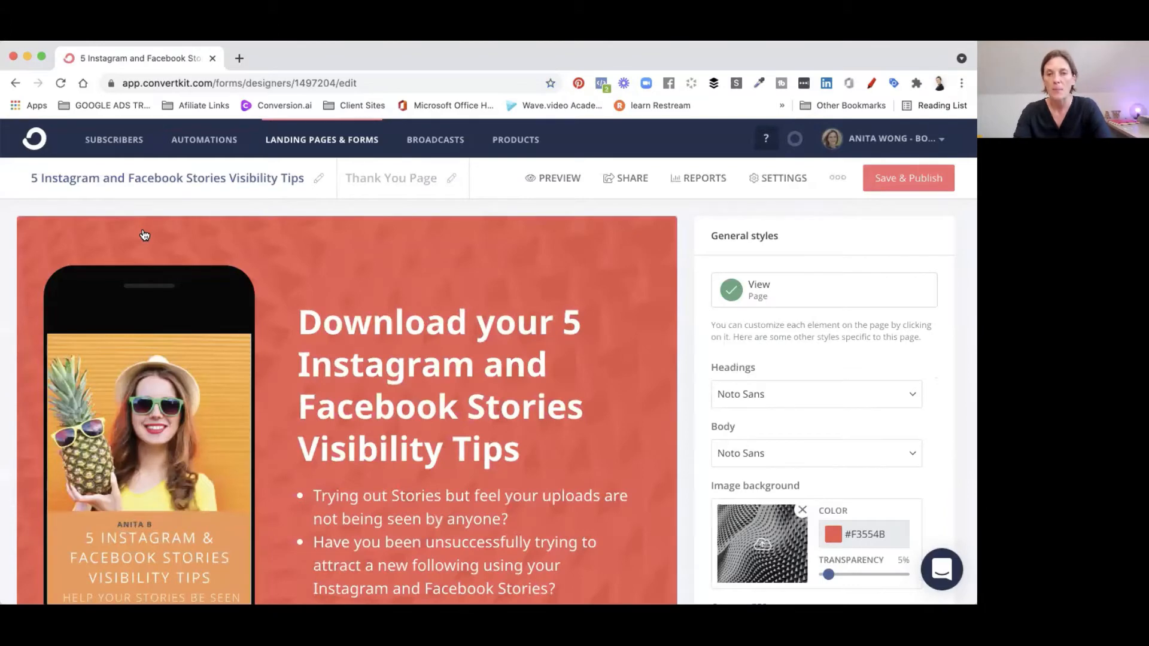
{"action": "left_click", "coordinate": [391, 179]}
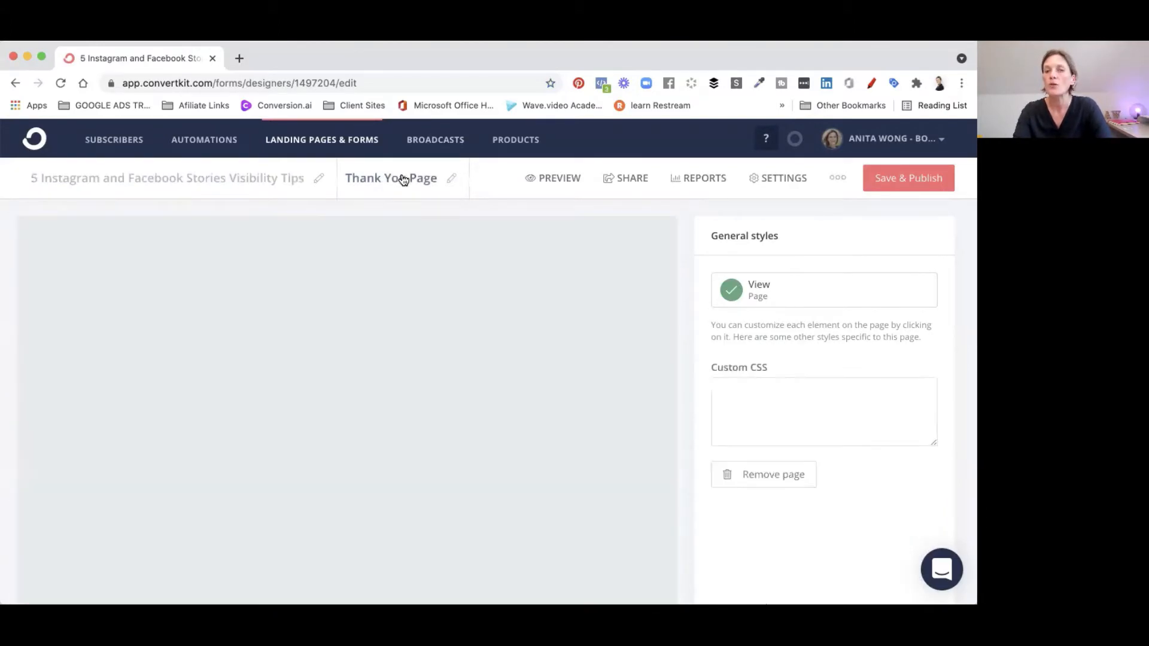
{"action": "left_click", "coordinate": [390, 177]}
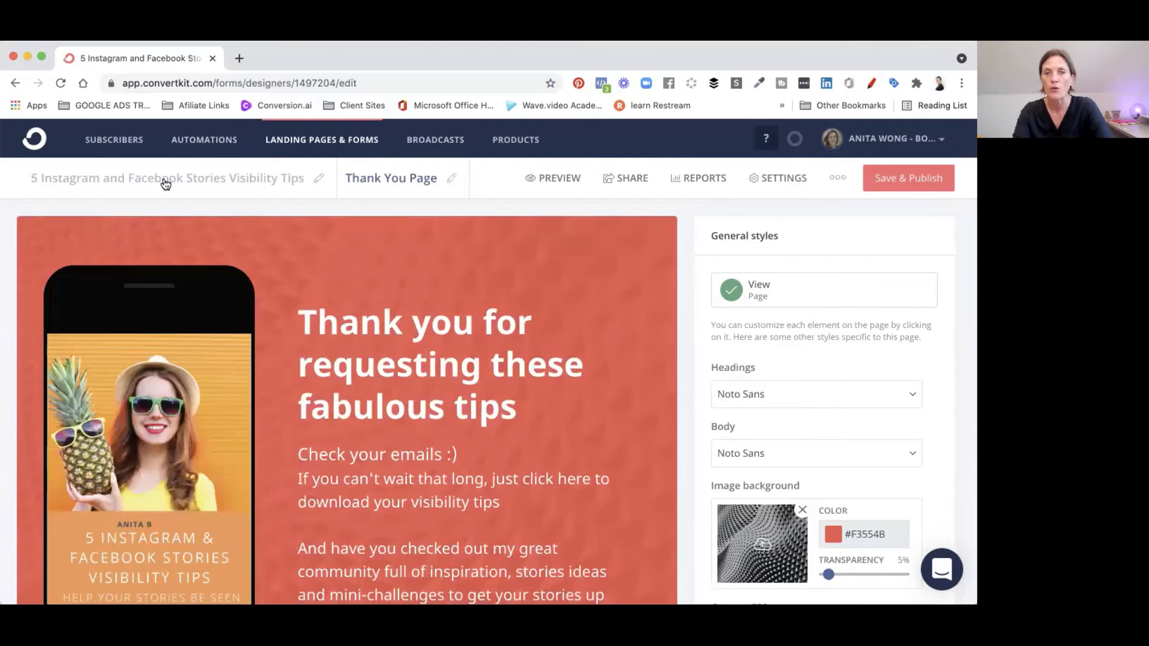
{"action": "left_click", "coordinate": [166, 178]}
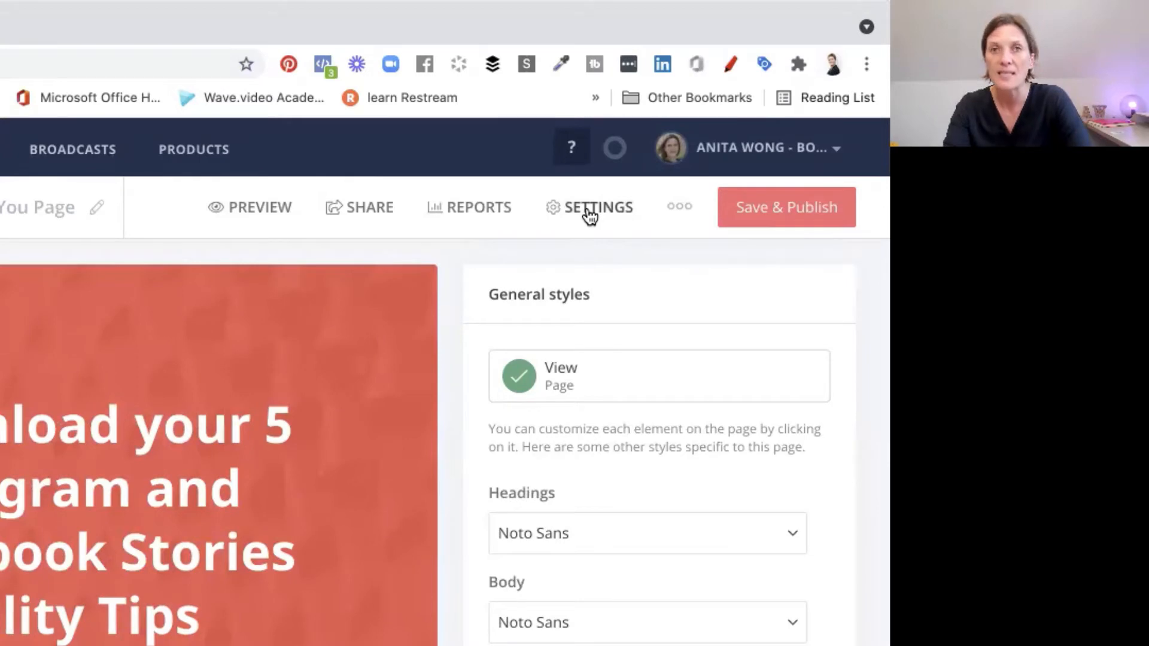
Reach the incentive email editor via the landing page settings' Incentive options
{"action": "left_click", "coordinate": [597, 207]}
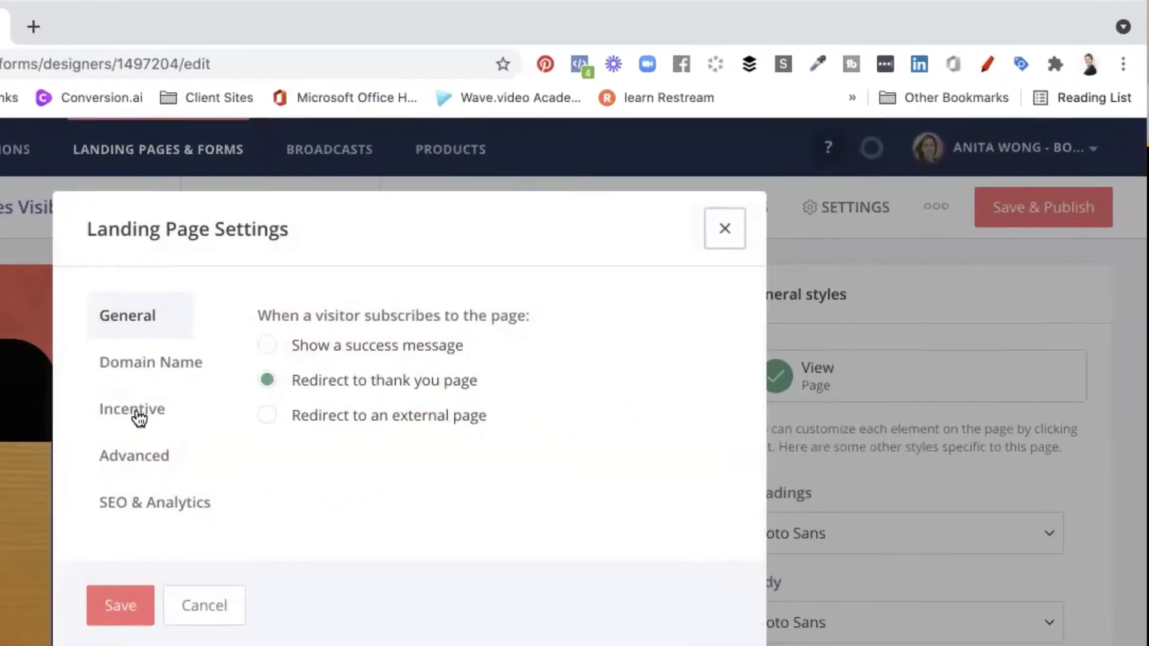
{"action": "left_click", "coordinate": [139, 410]}
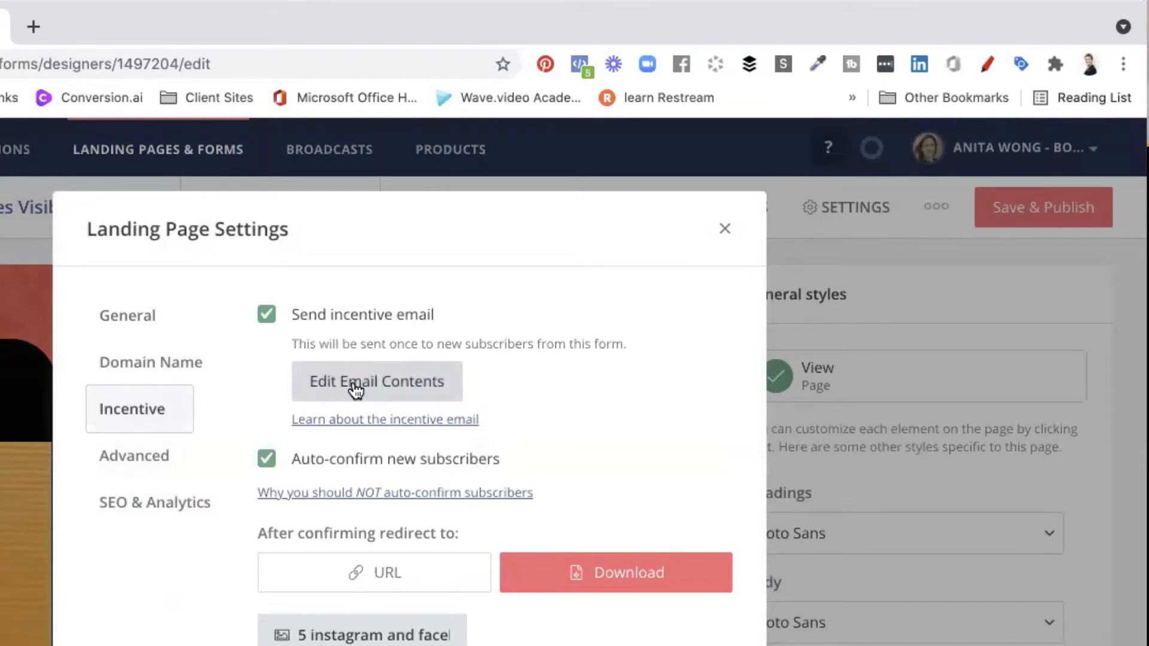
{"action": "left_click", "coordinate": [376, 381]}
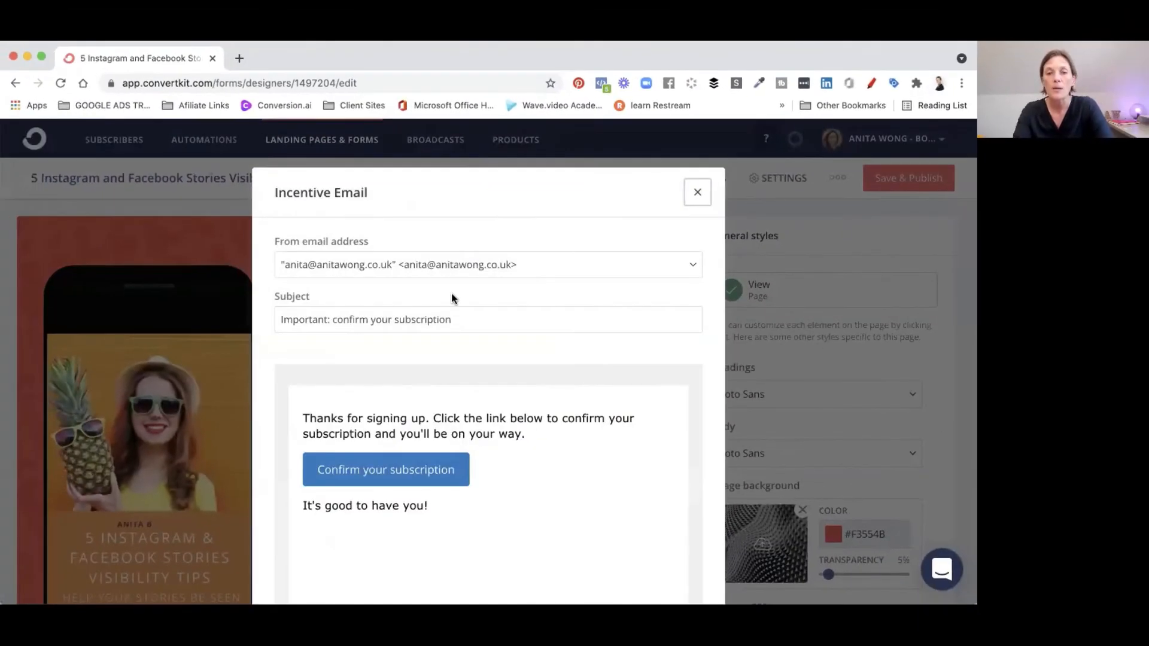
{"action": "scroll", "scroll_direction": "down", "scroll_amount": 3}
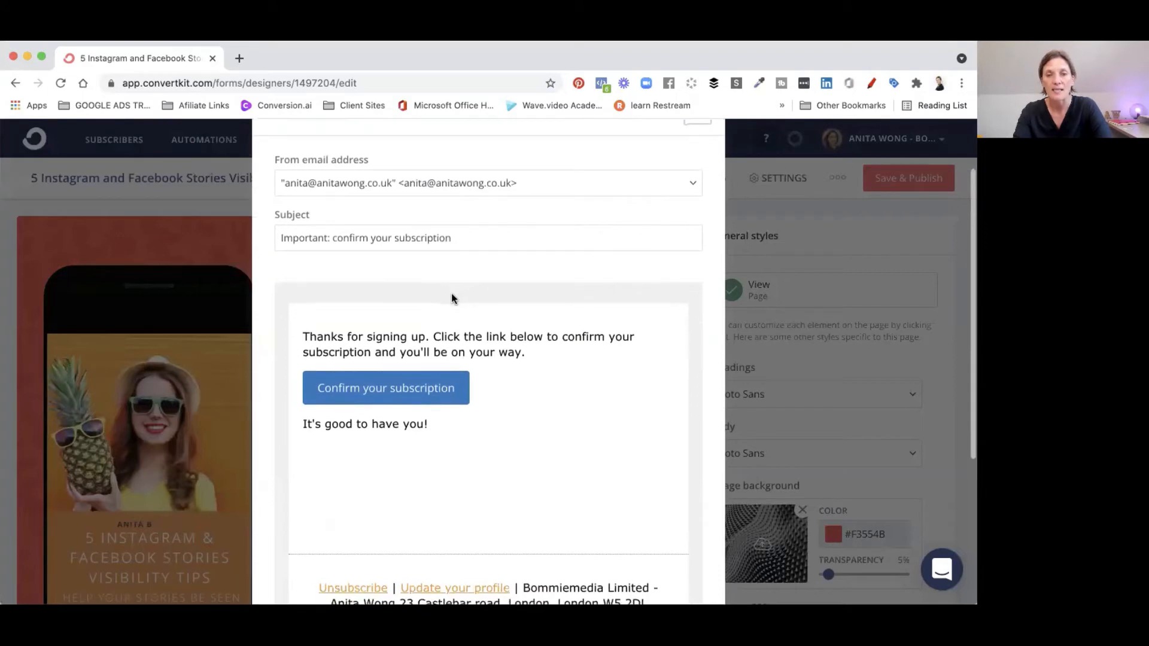
Extend the subject to 'Important: confirm your subscription so that your download will begin'
{"action": "left_click", "coordinate": [469, 237]}
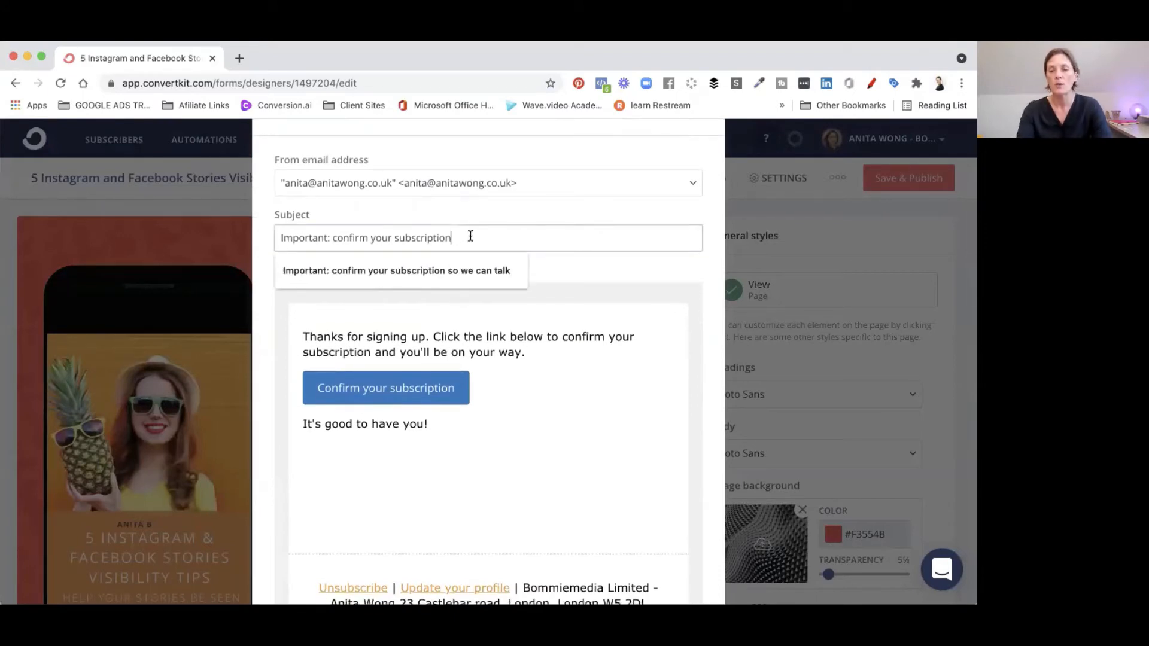
{"action": "type", "text": "so that your"}
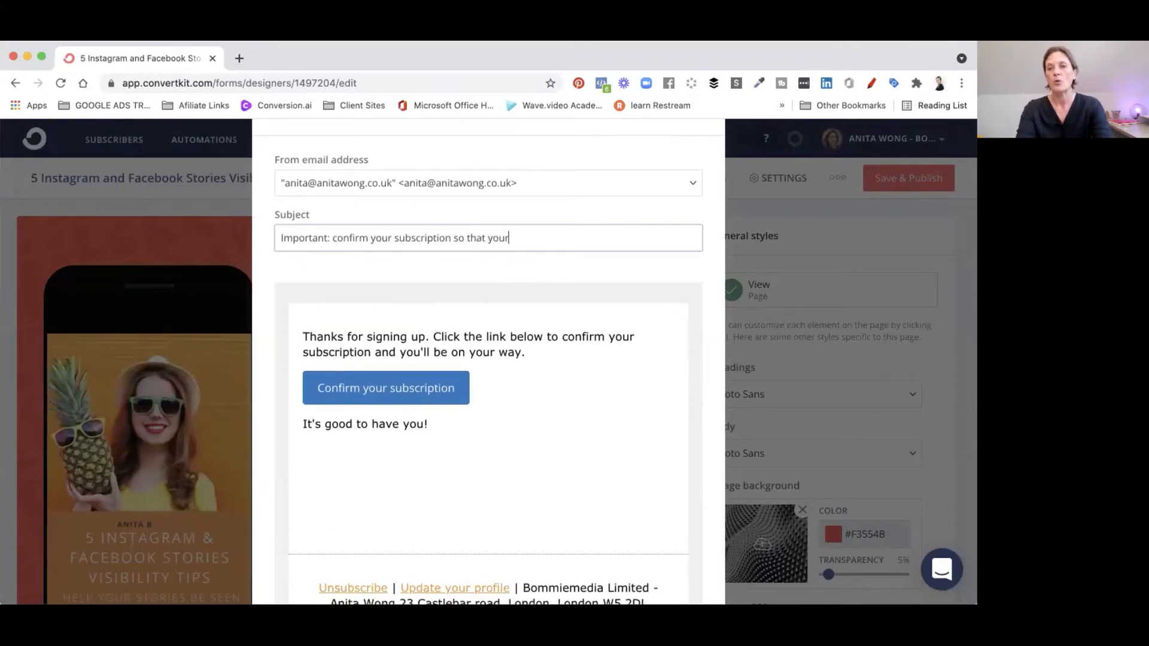
{"action": "type", "text": "download will beign"}
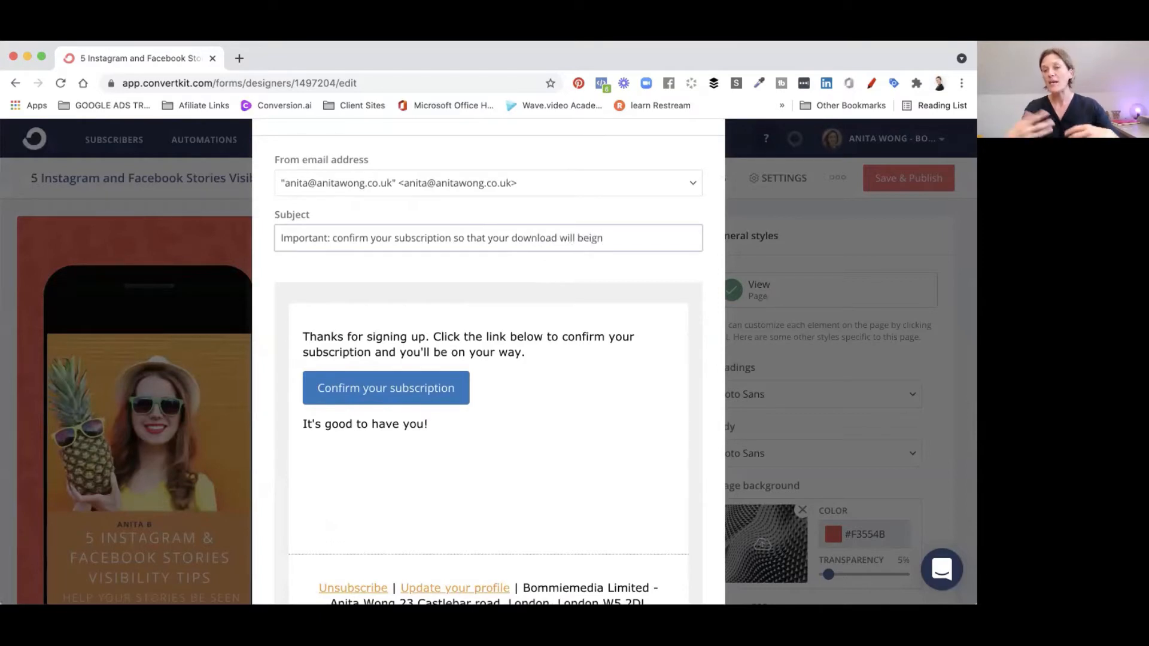
{"action": "key", "text": "Backspace"}
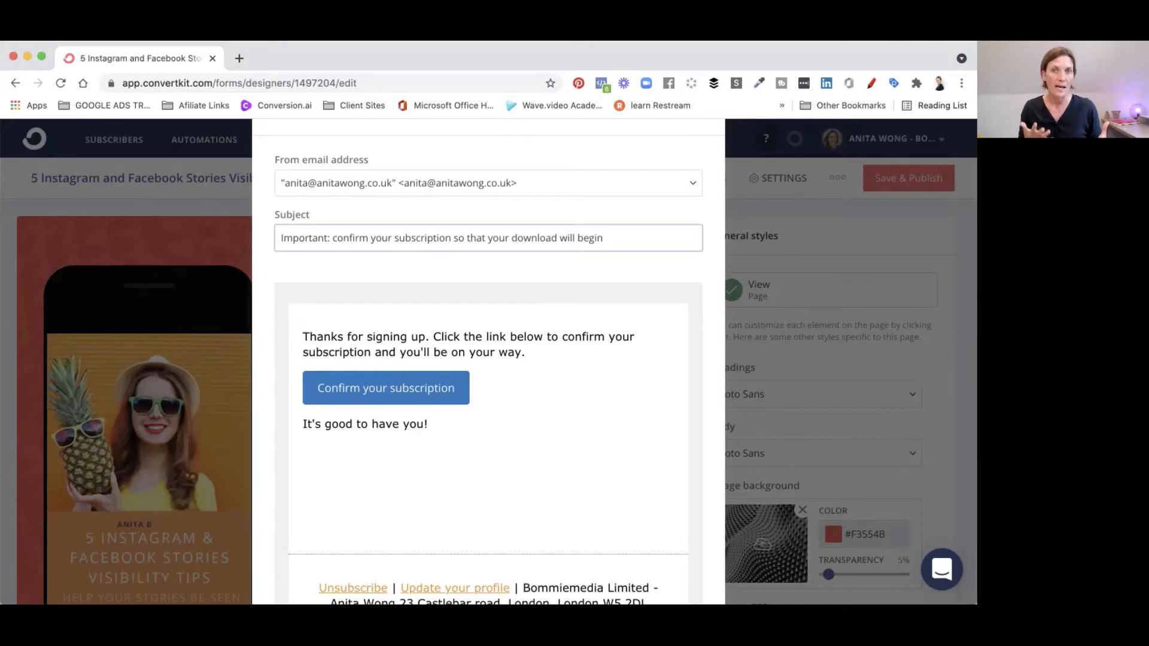
{"action": "mouse_move", "coordinate": [390, 316]}
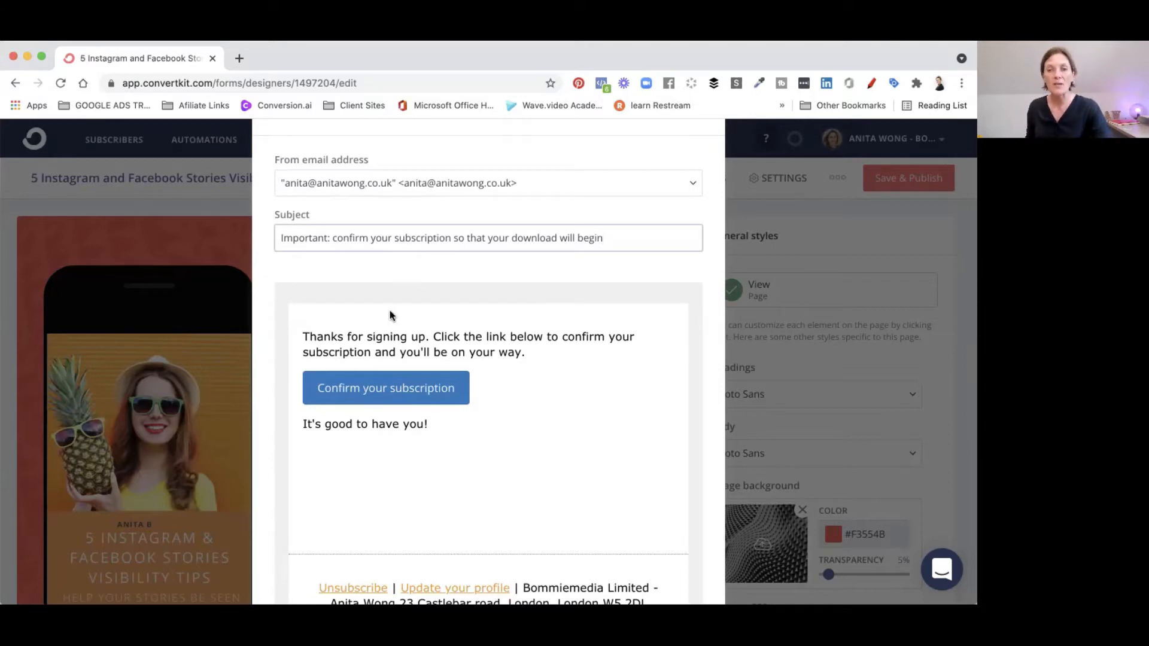
{"action": "scroll", "scroll_direction": "down", "scroll_amount": 3}
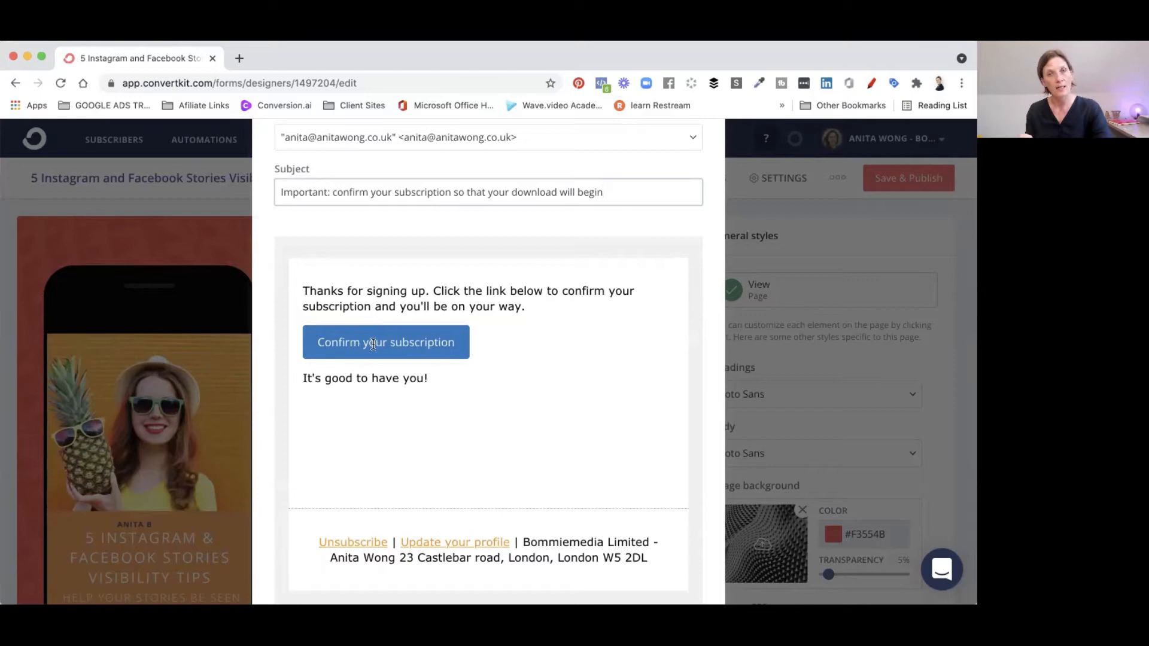
{"action": "mouse_move", "coordinate": [328, 384]}
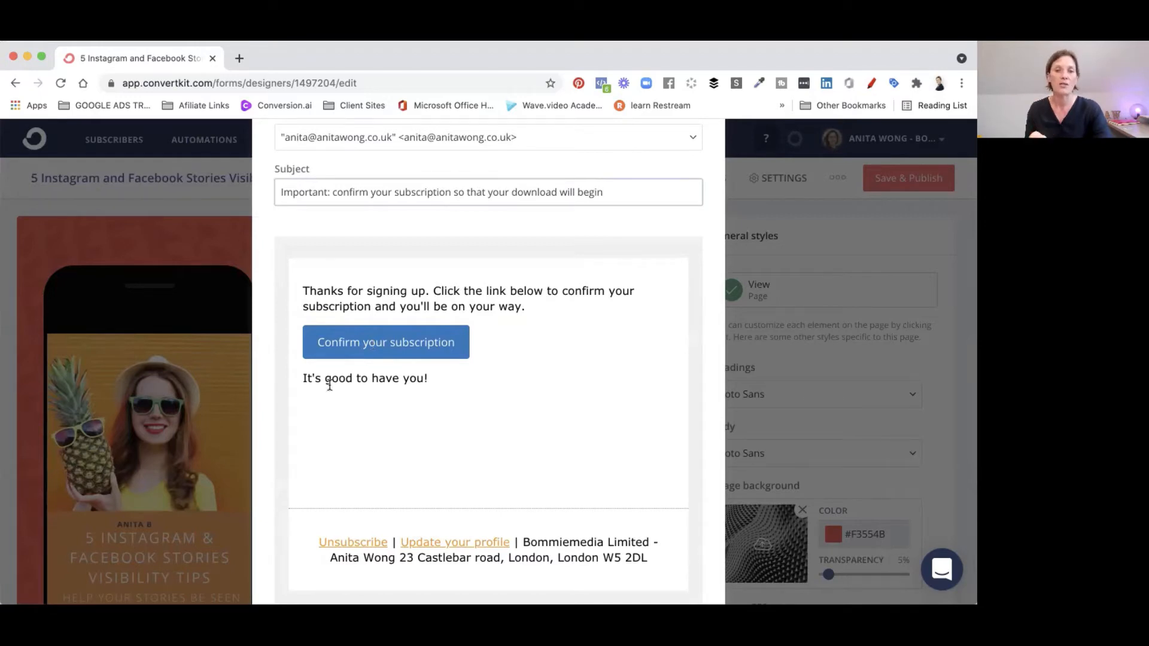
{"action": "mouse_move", "coordinate": [367, 286]}
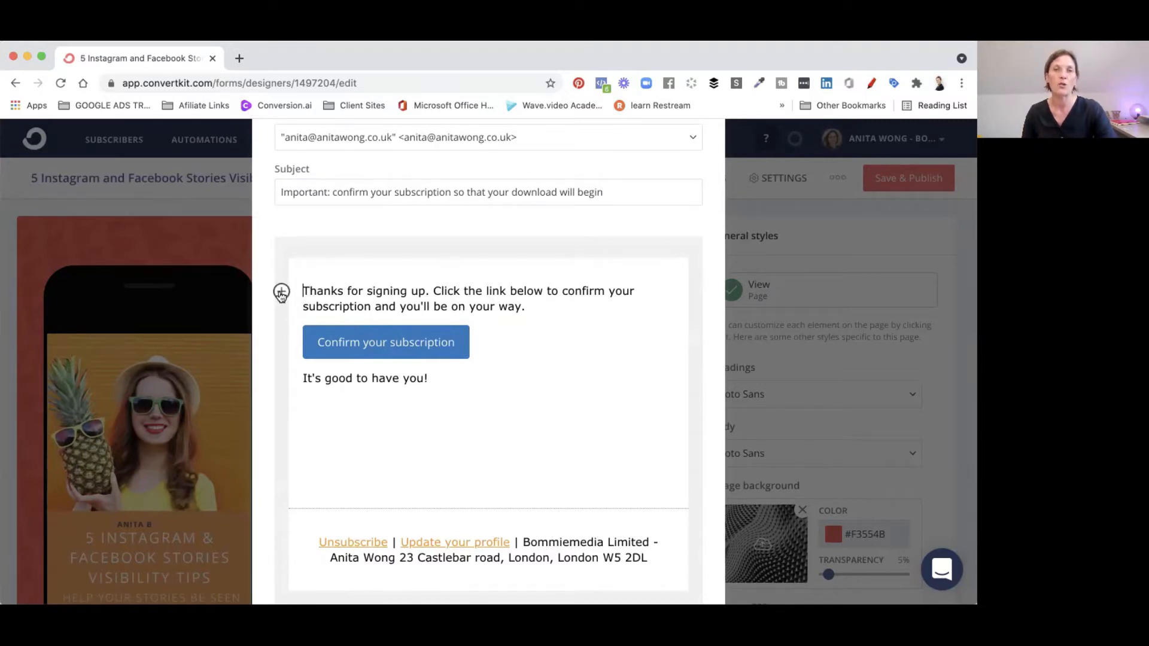
Replace the body paragraph with text asking readers to confirm they are happy to download
{"action": "left_click", "coordinate": [280, 292]}
{"action": "type", "text": "Thanks for reuqesting my"}
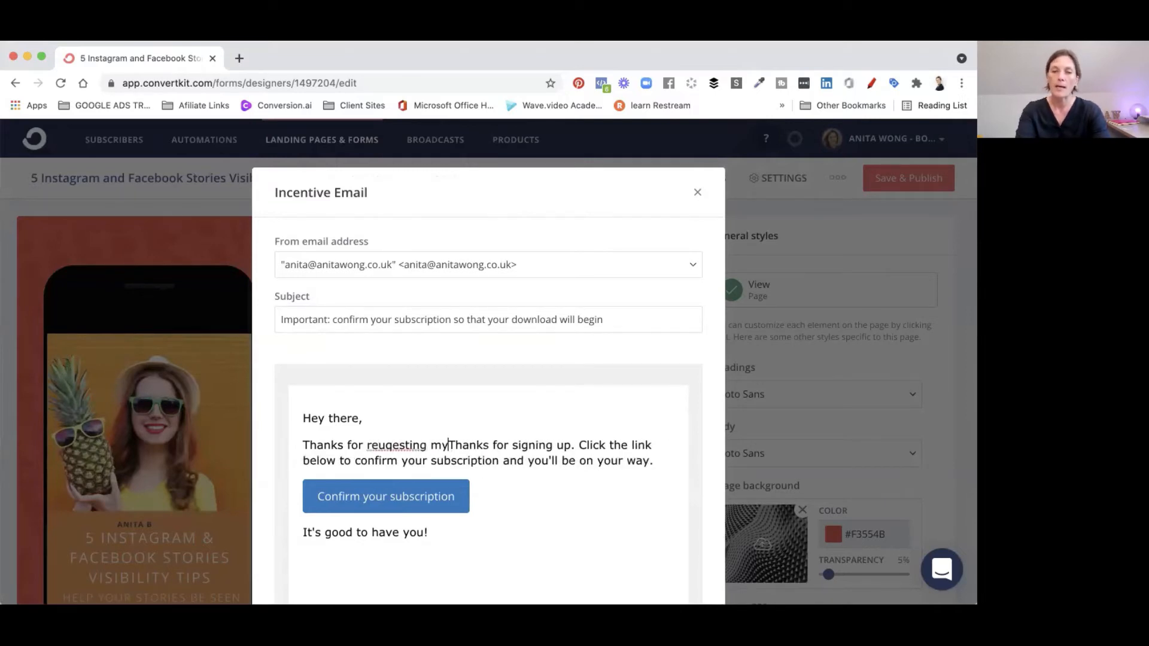
{"action": "type", "text": "Instagram and Facebook Stories Visibility tips."}
{"action": "type", "text": "Please confirm your "}
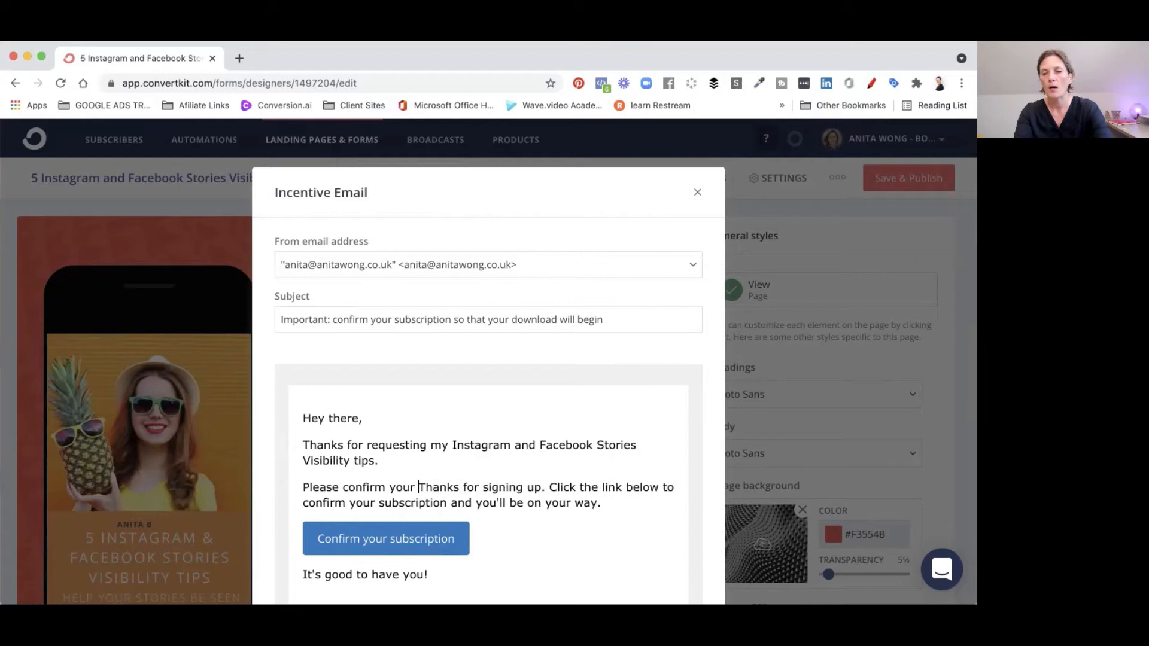
{"action": "type", "text": "you are happy to download it by clicking the button below"}
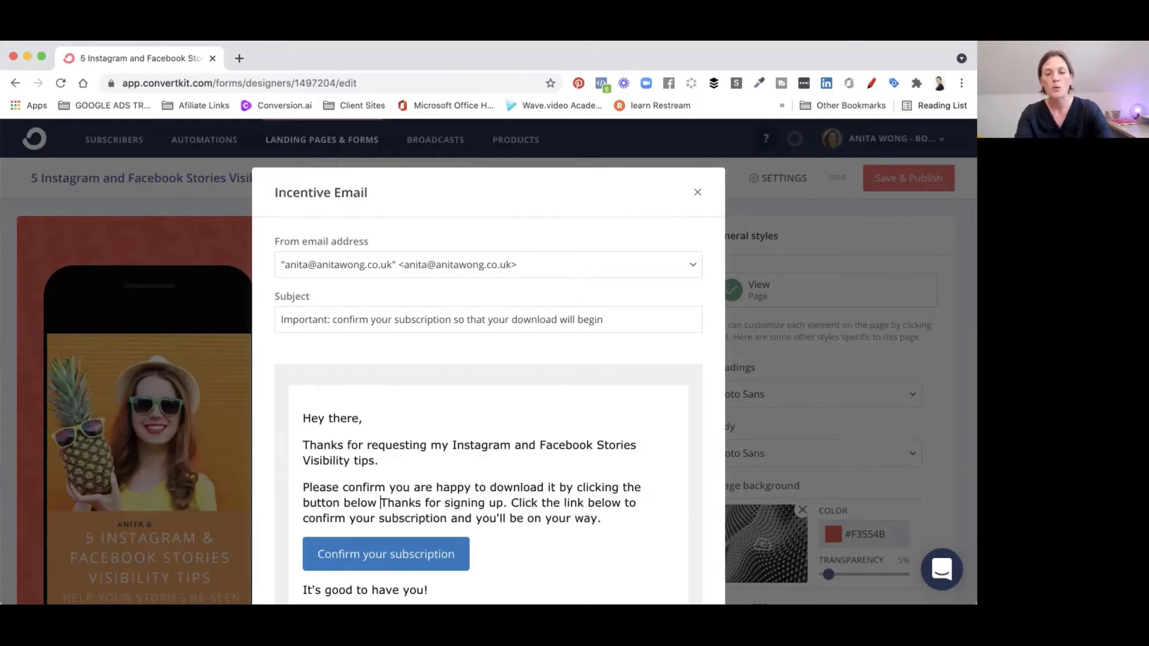
{"action": "mouse_move", "coordinate": [340, 338]}
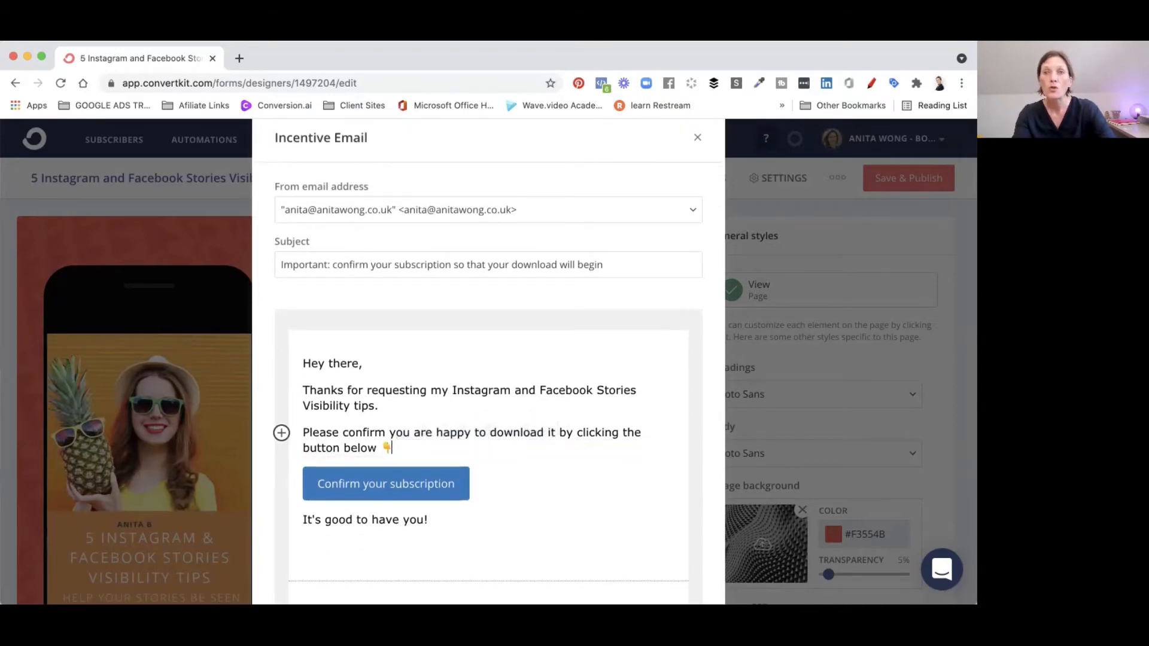
Give the confirmation button a pink background, hex ff5e97, with white text
{"action": "left_click", "coordinate": [385, 482]}
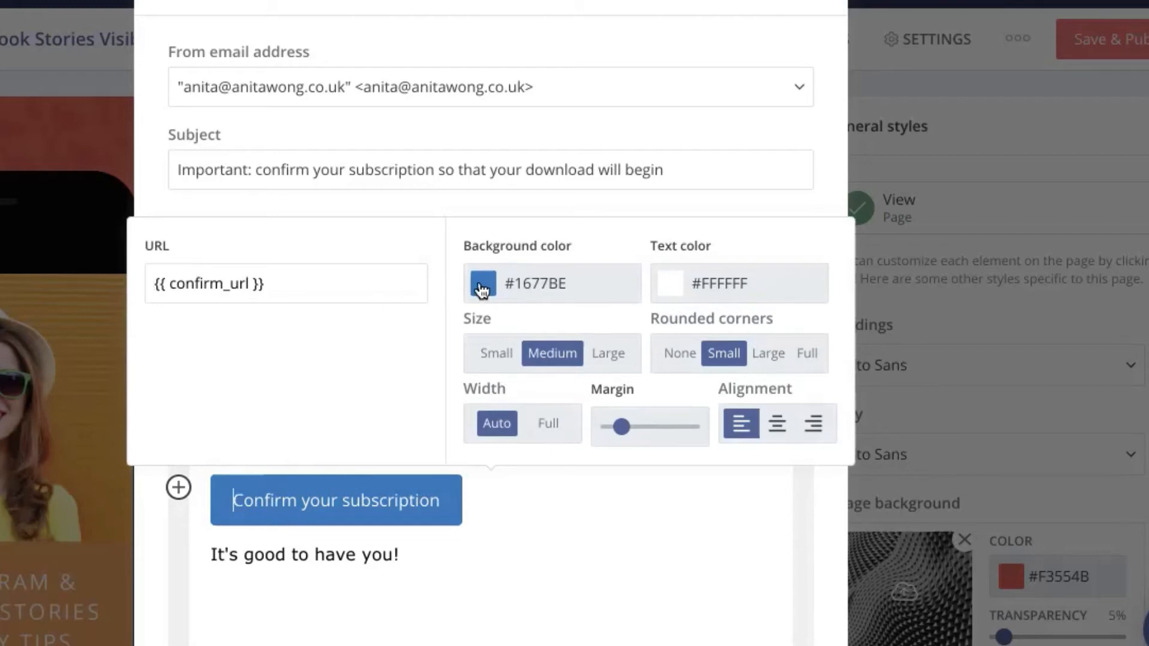
{"action": "left_click", "coordinate": [481, 284]}
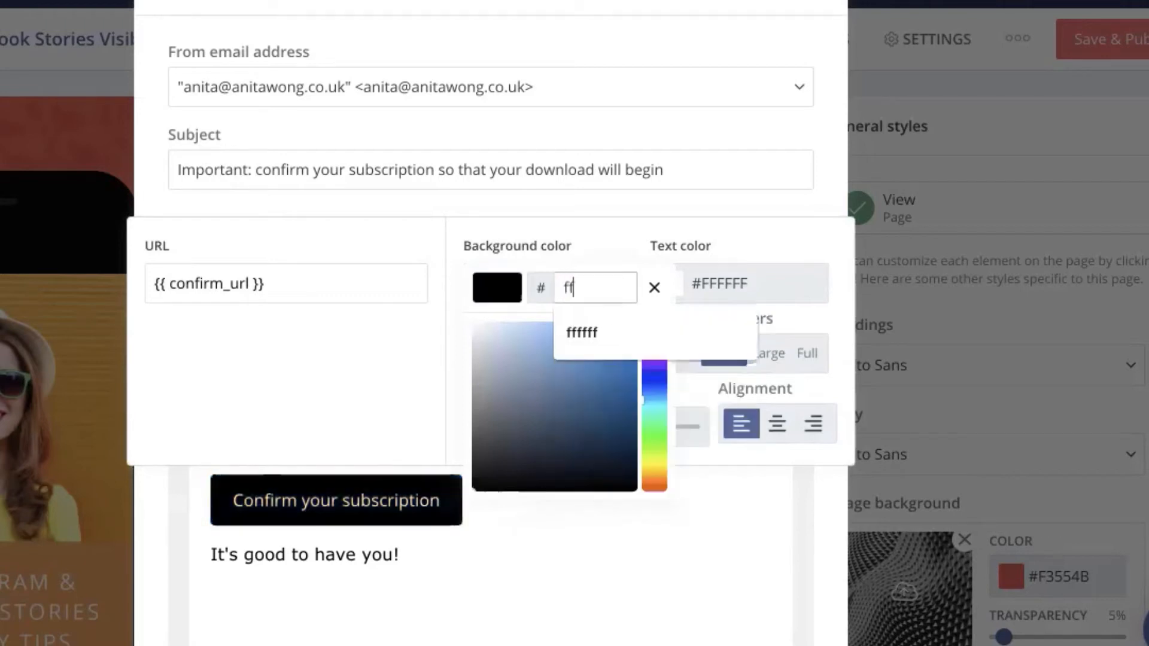
{"action": "type", "text": "ff5e97"}
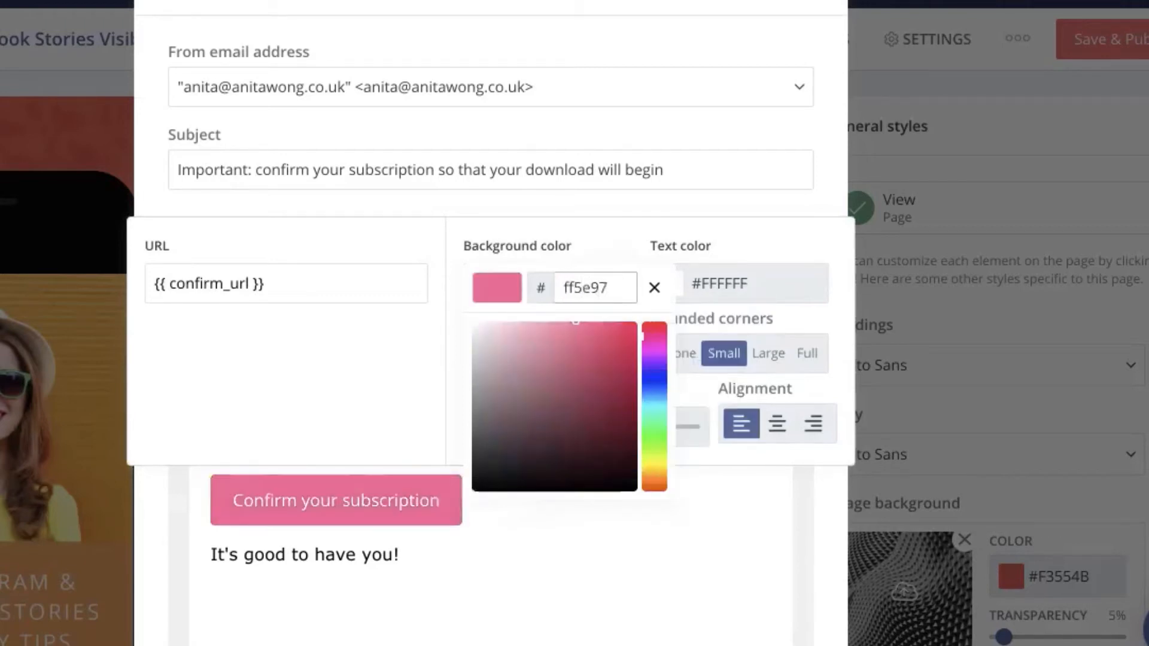
{"action": "left_click", "coordinate": [653, 287]}
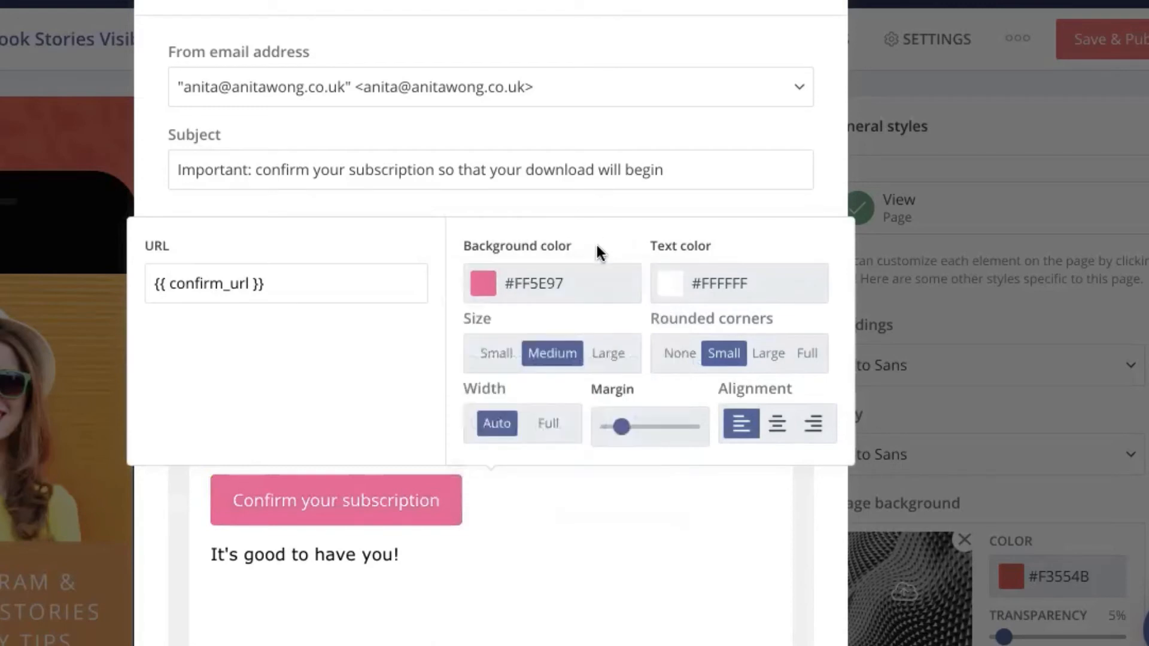
{"action": "mouse_move", "coordinate": [233, 501]}
{"action": "type", "text": "T"}
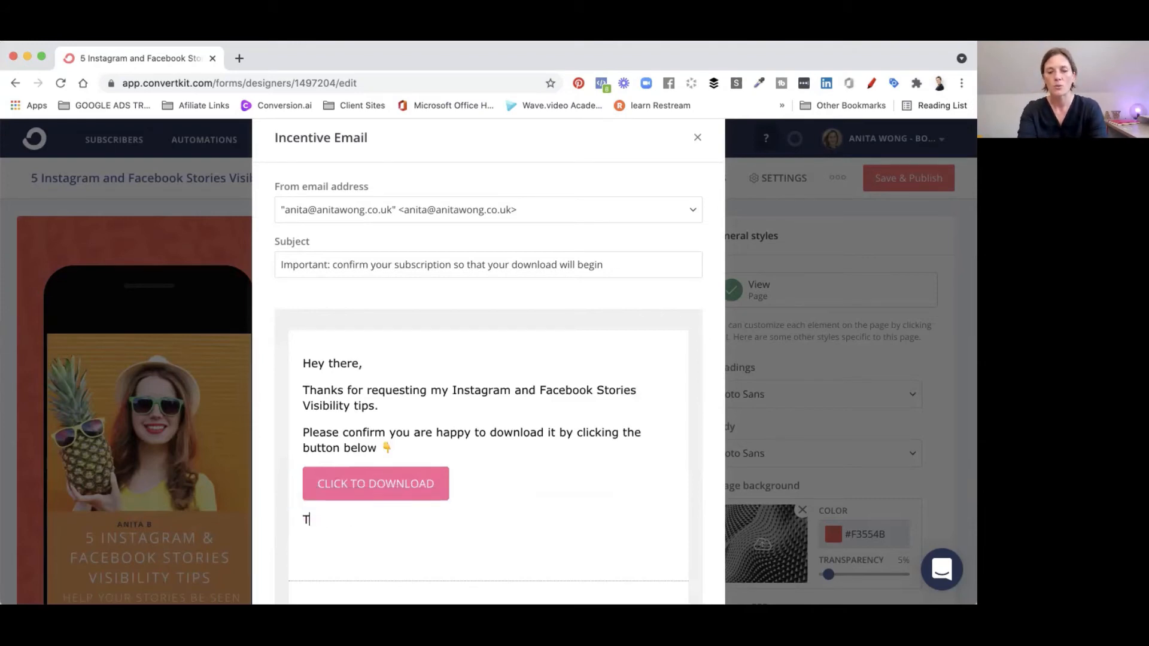
End the email with 'Thanks so much', 'See you soon' and save it
{"action": "type", "text": "hanks s"}
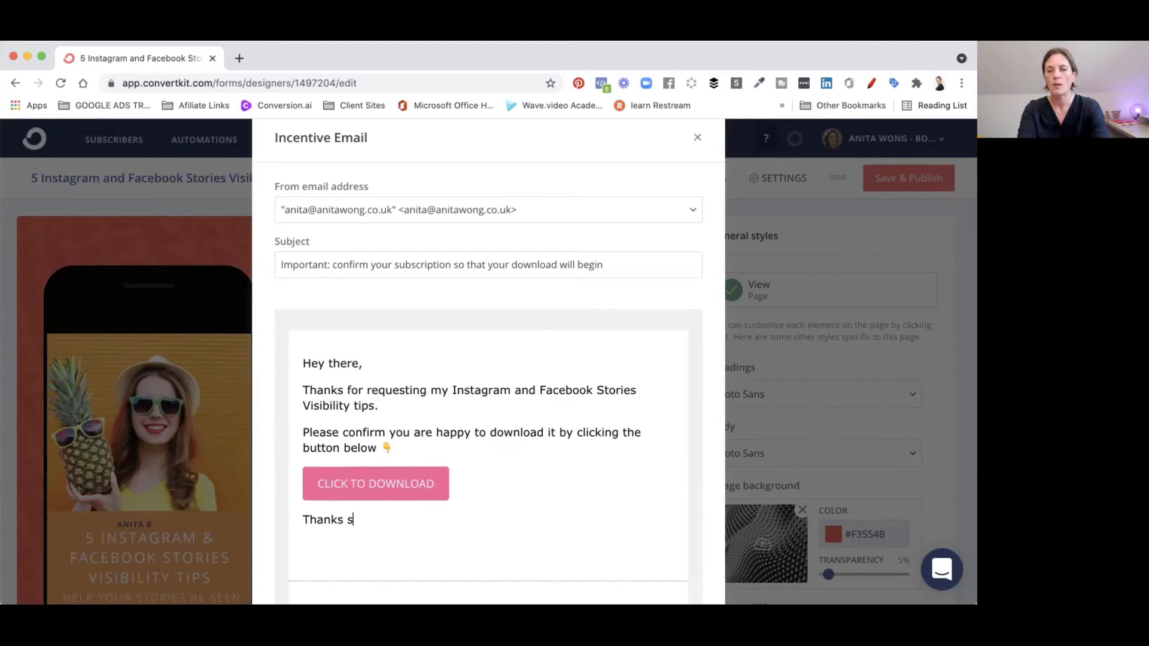
{"action": "type", "text": "o much"}
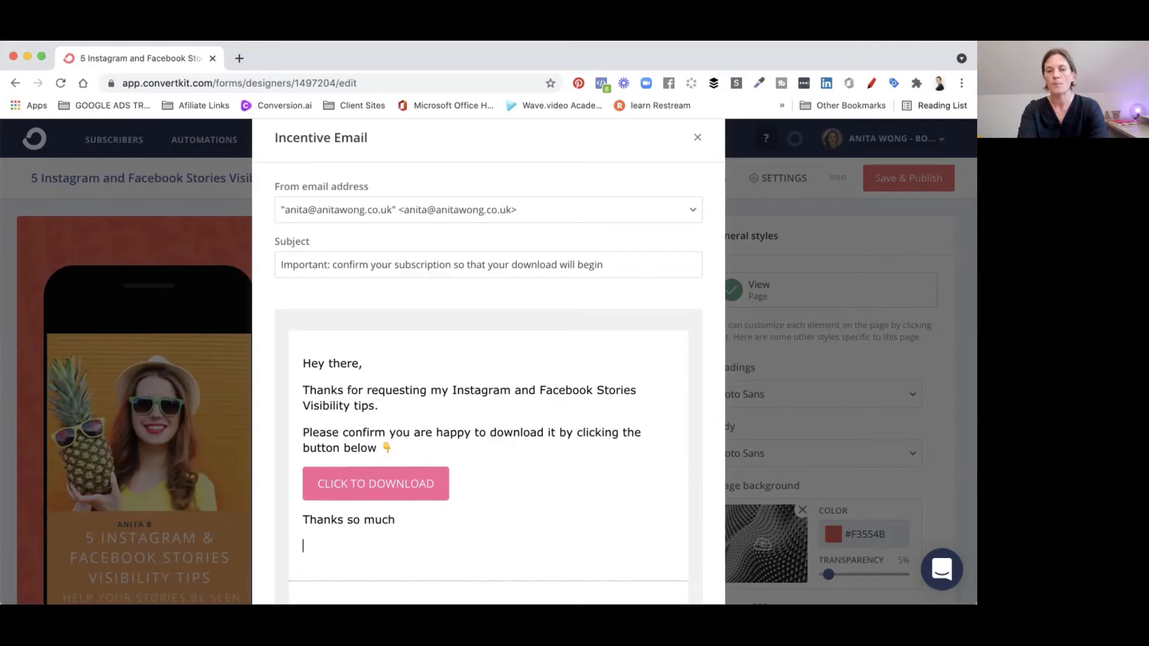
{"action": "type", "text": "See you"}
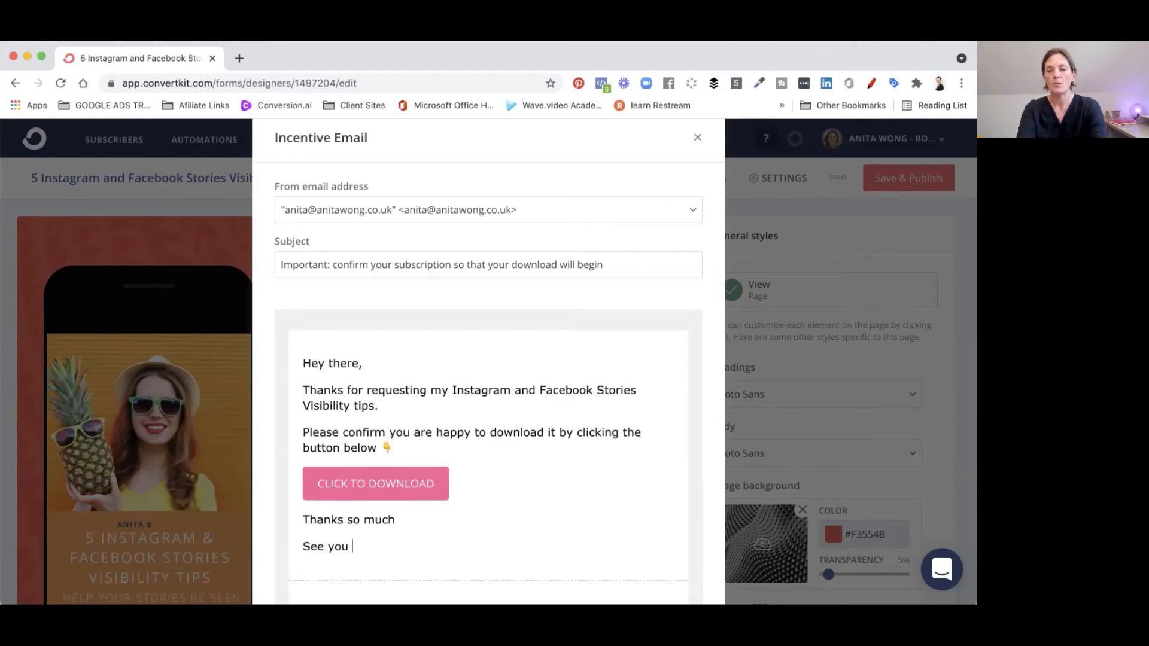
{"action": "type", "text": "soon"}
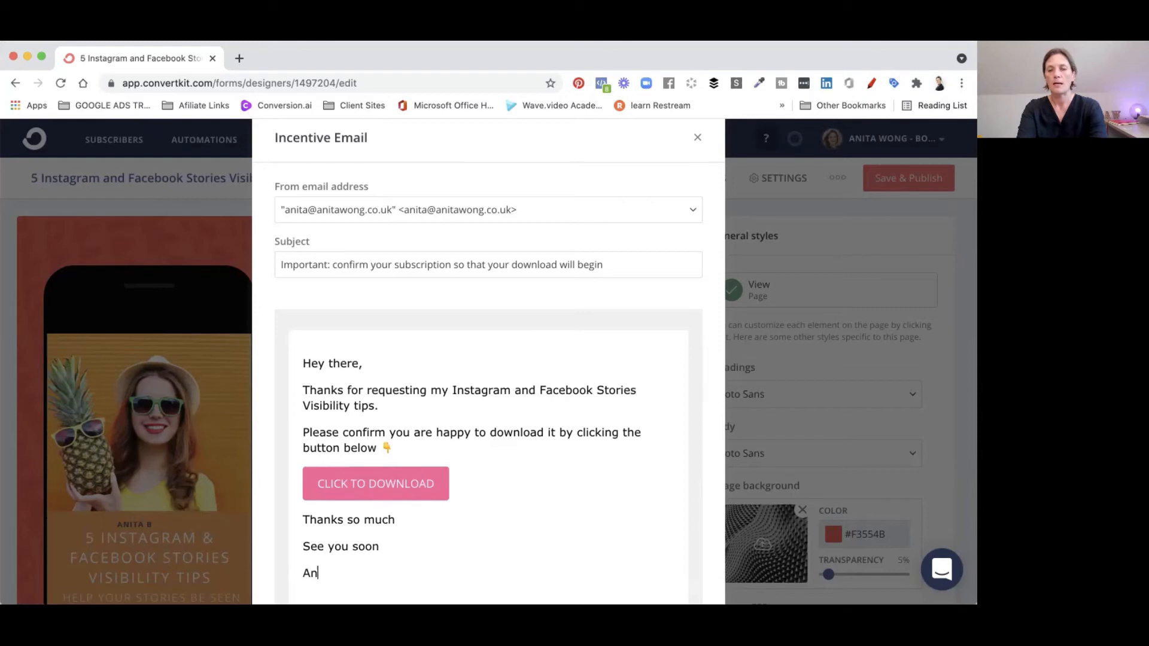
{"action": "scroll", "scroll_direction": "down", "scroll_amount": 3}
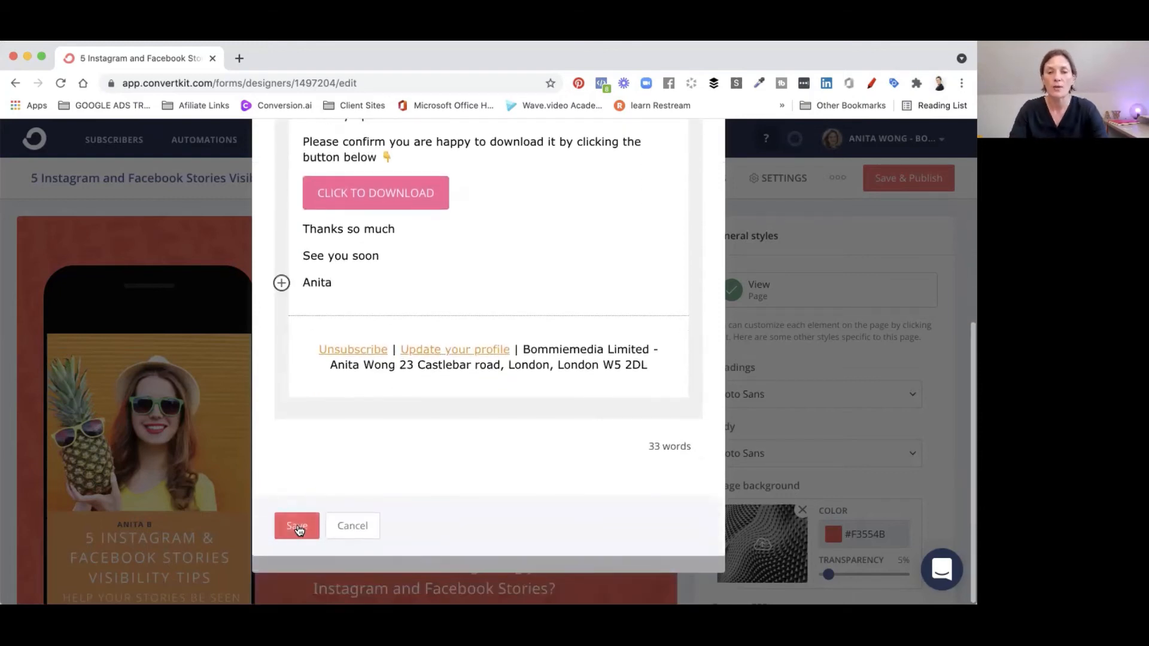
{"action": "left_click", "coordinate": [296, 526]}
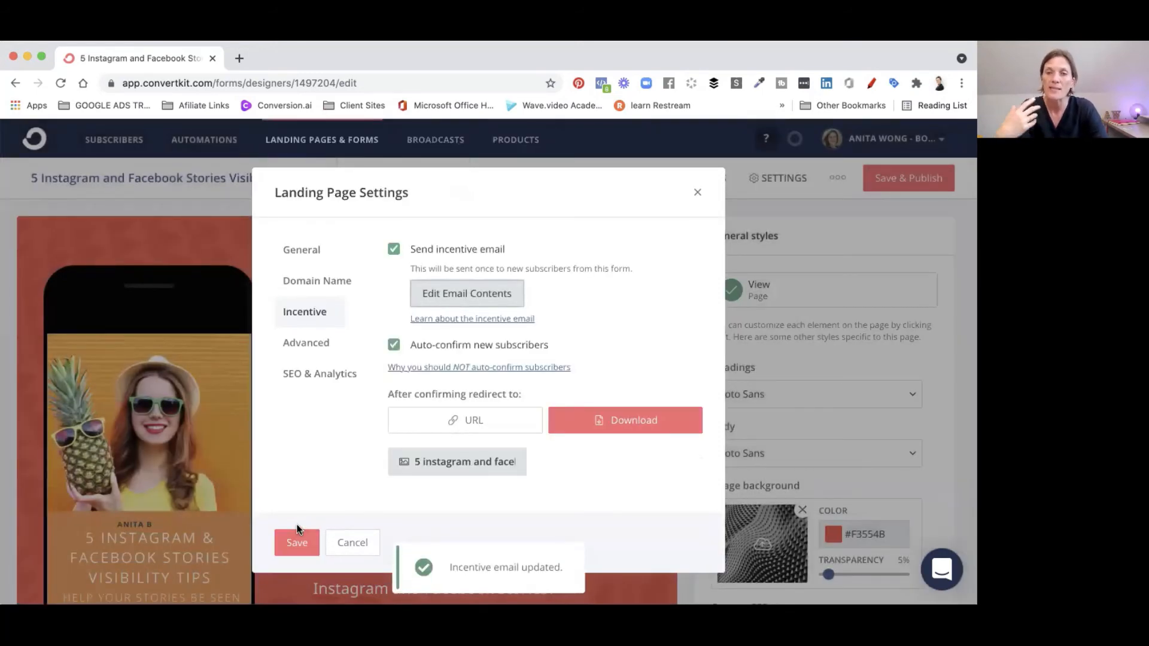
{"action": "mouse_move", "coordinate": [432, 328]}
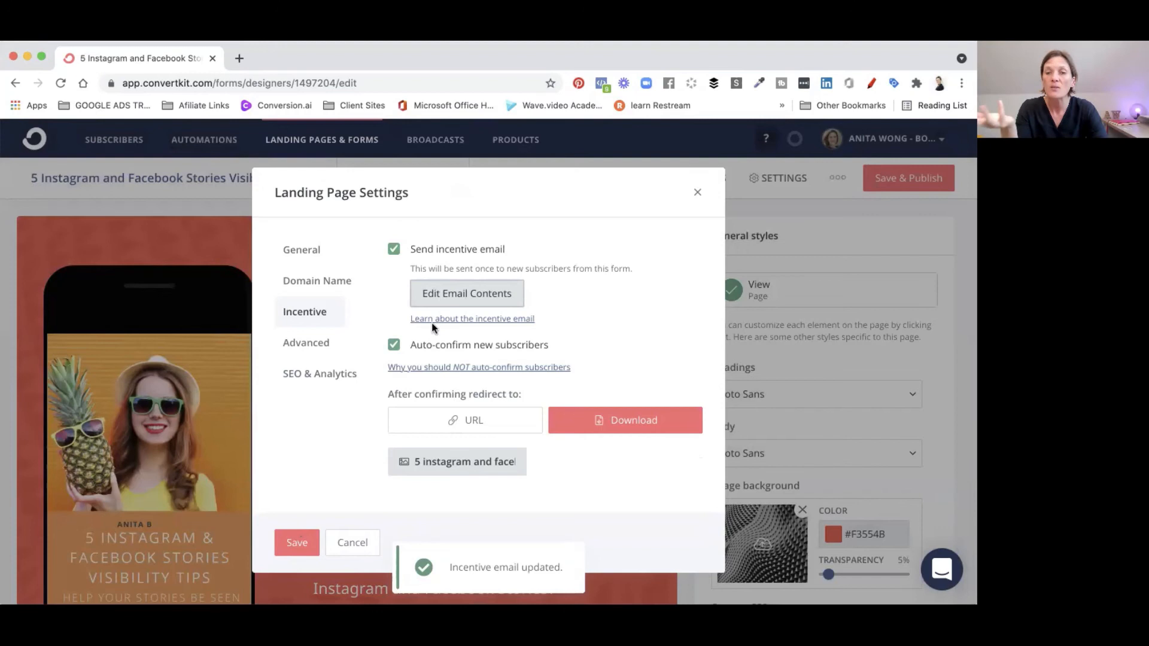
{"action": "mouse_move", "coordinate": [458, 370]}
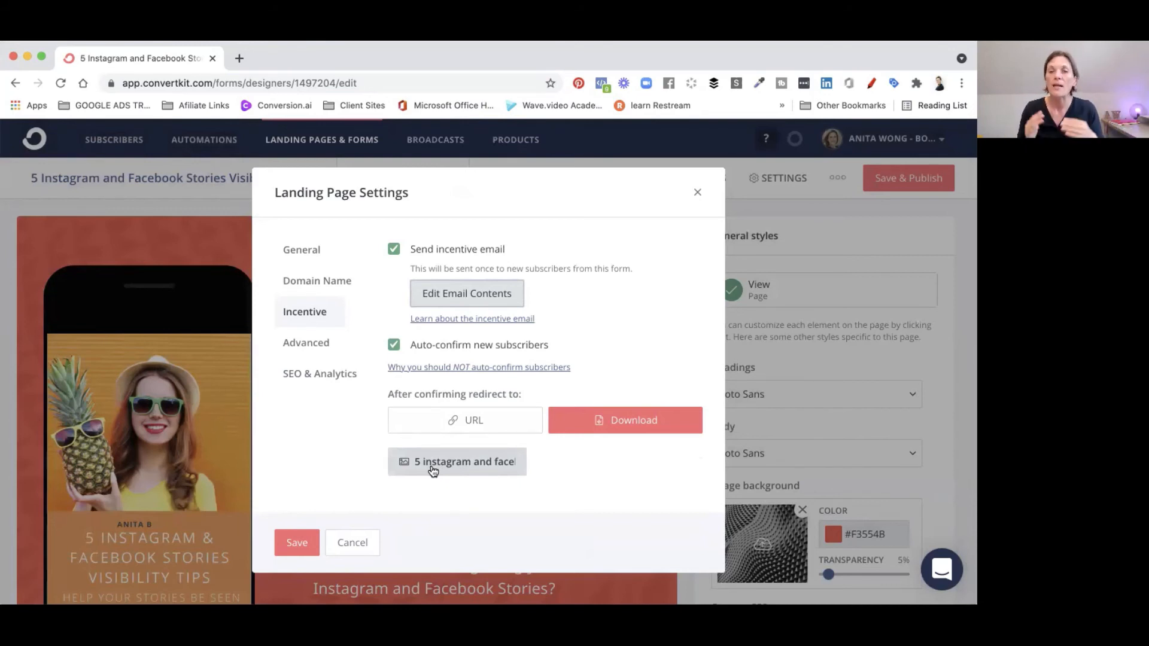
{"action": "mouse_move", "coordinate": [463, 303]}
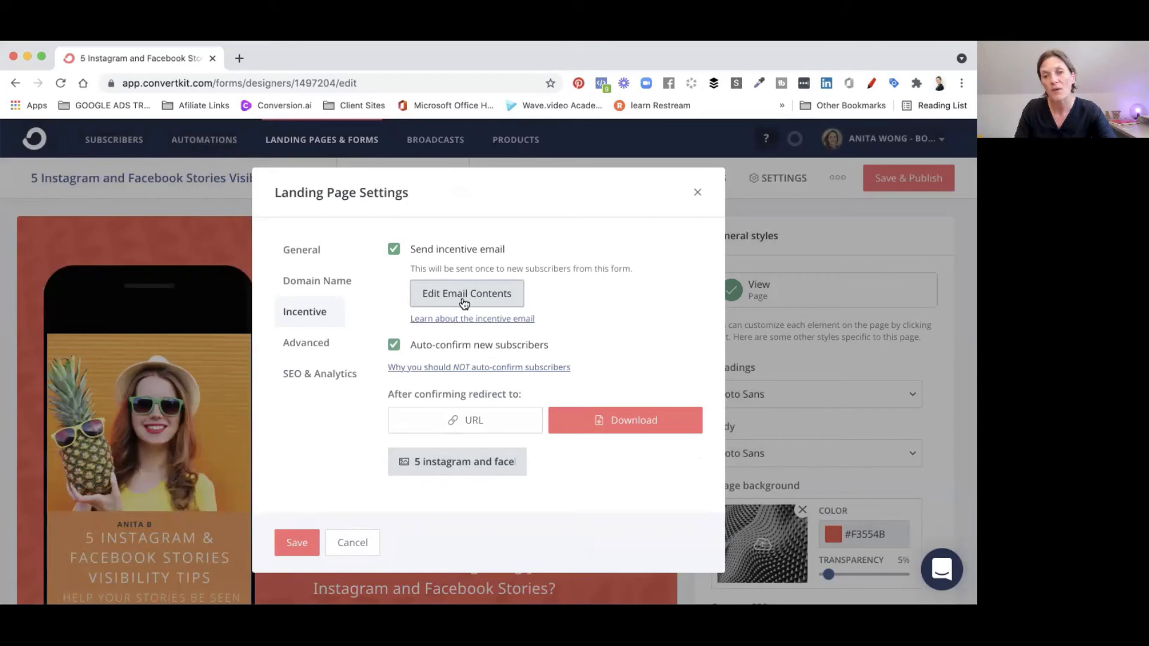
{"action": "mouse_move", "coordinate": [697, 194]}
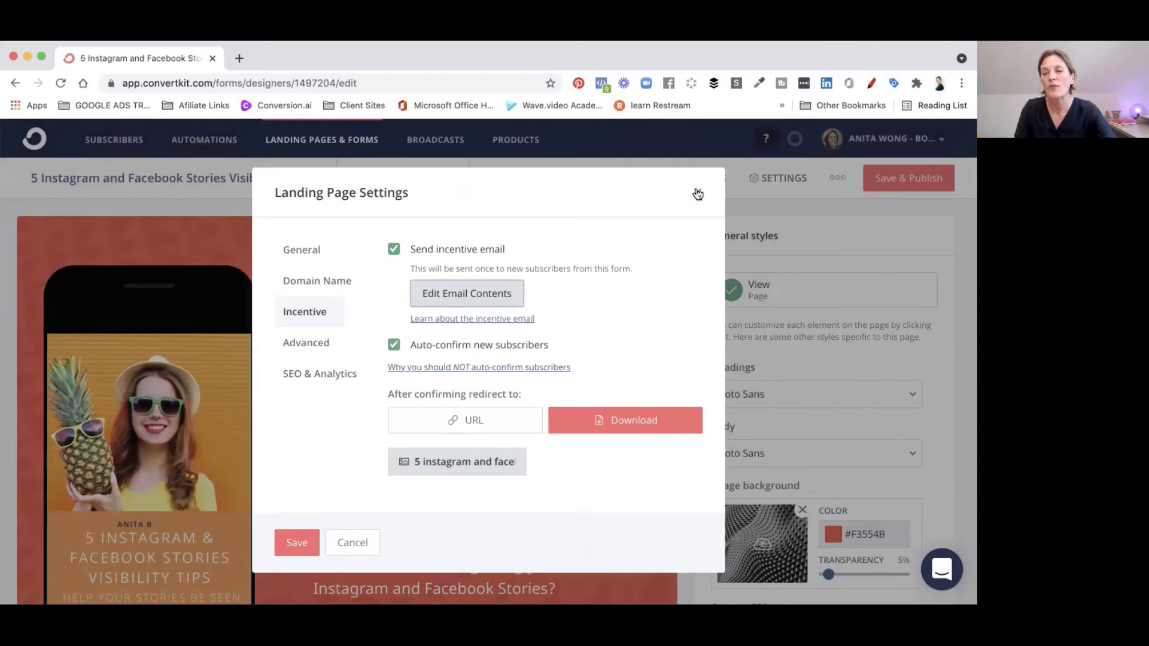
Close settings, save and publish the landing page, and return to the Landing Pages & Forms list
{"action": "left_click", "coordinate": [697, 194]}
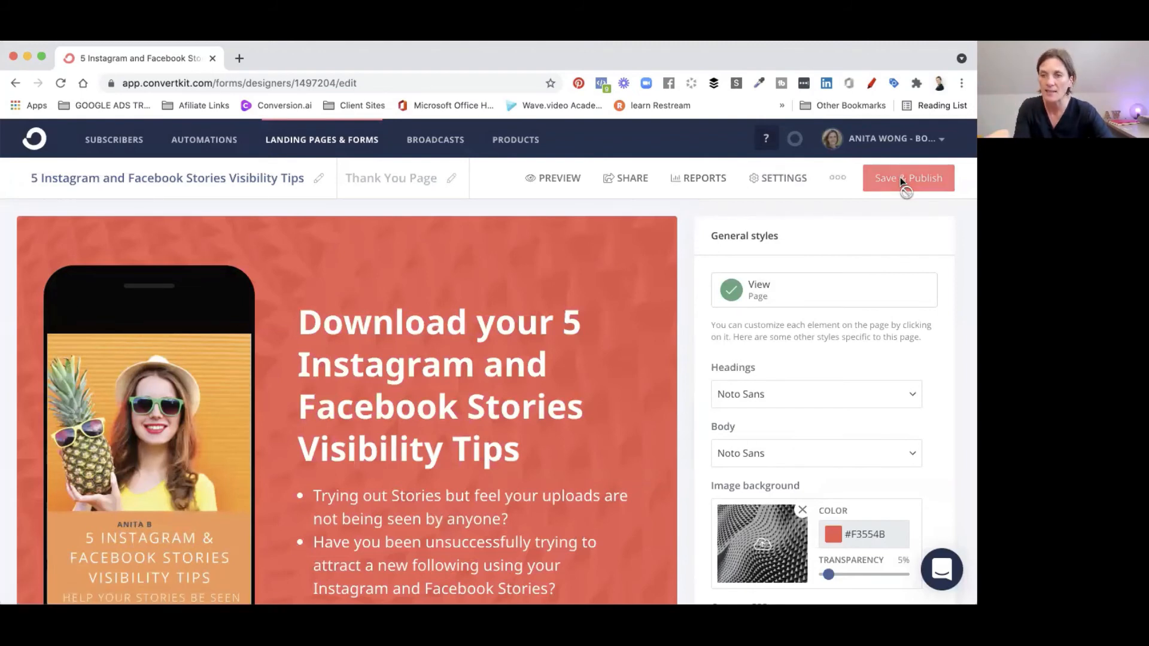
{"action": "left_click", "coordinate": [908, 178]}
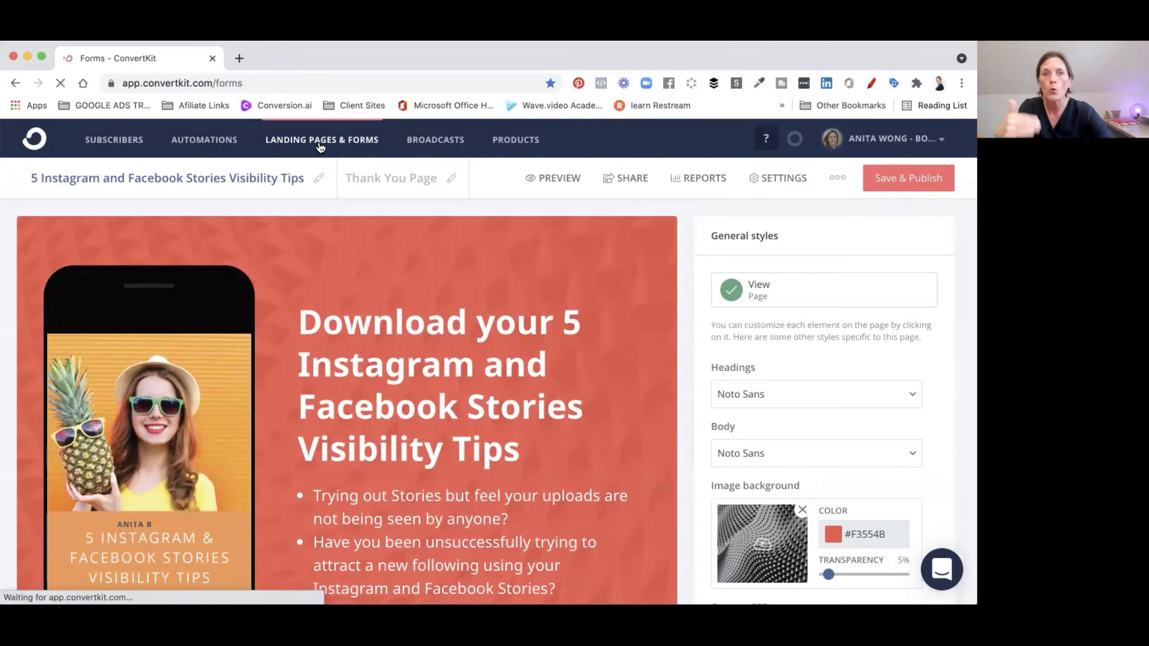
{"action": "left_click", "coordinate": [321, 140]}
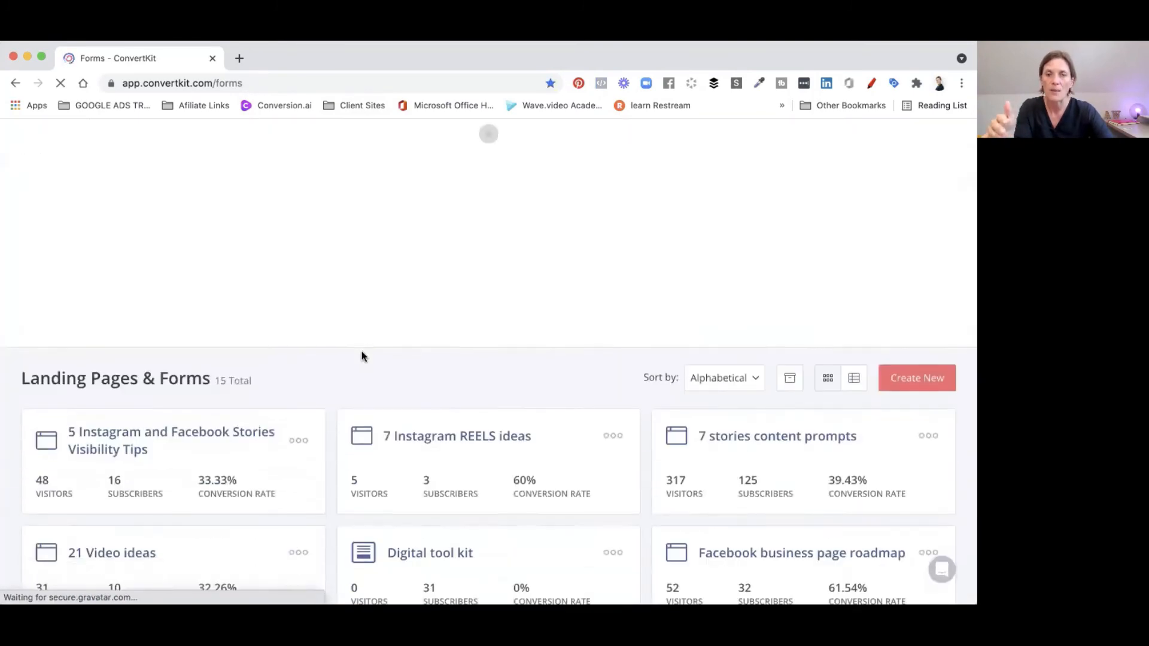
{"action": "scroll", "scroll_direction": "up", "scroll_amount": 3}
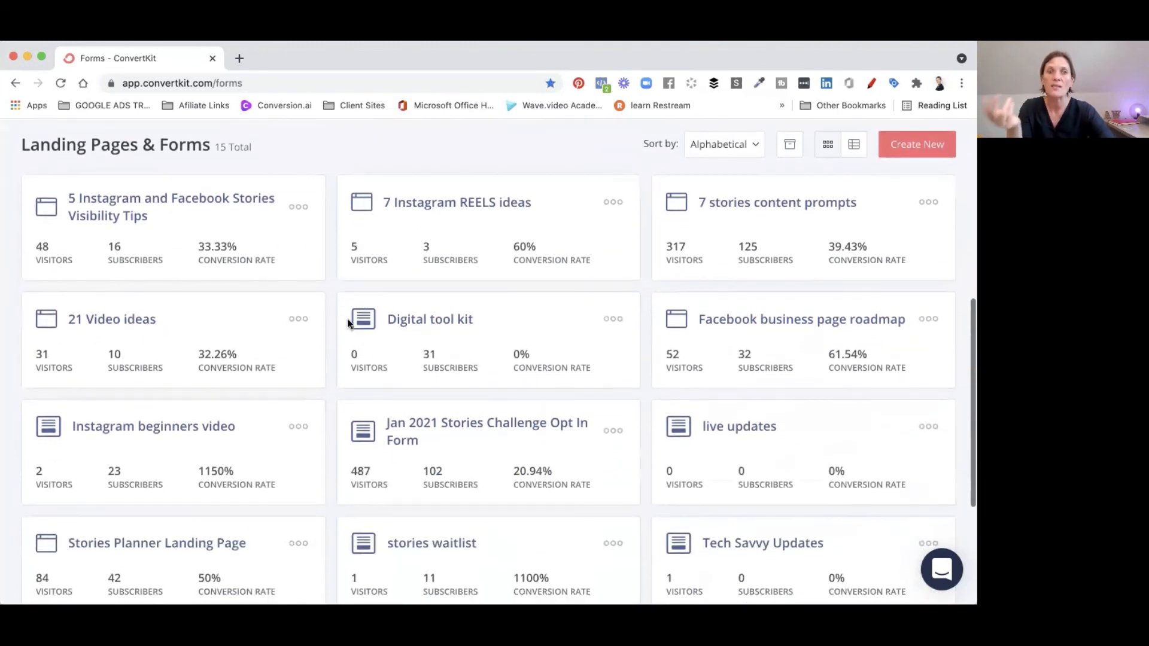
{"action": "mouse_move", "coordinate": [184, 226]}
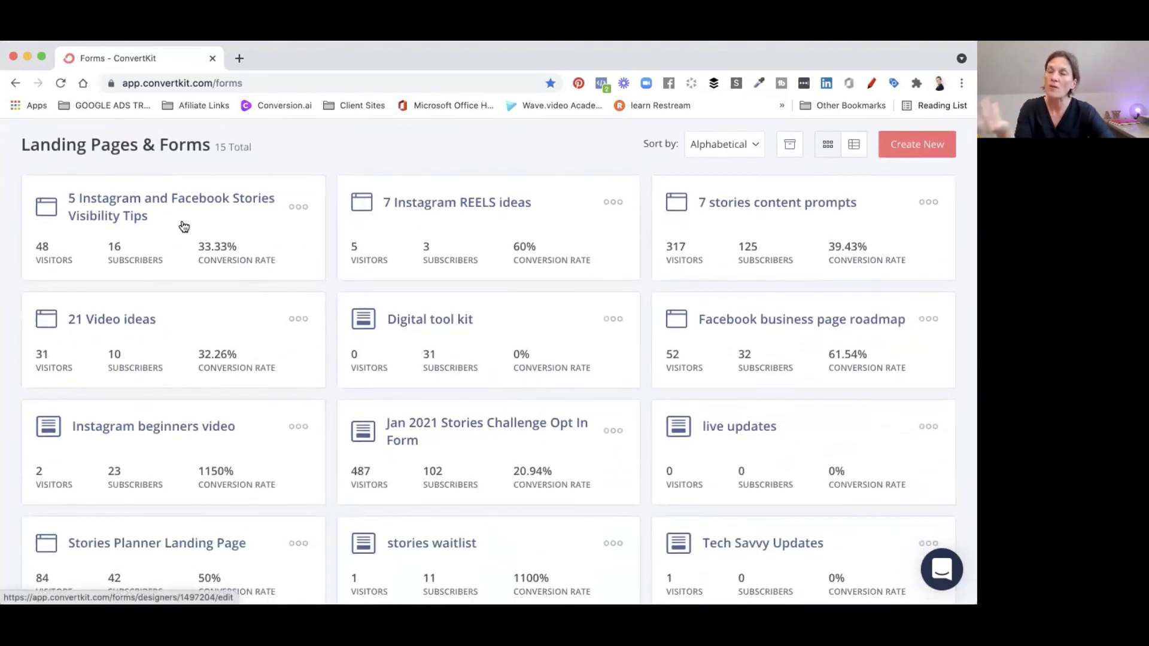